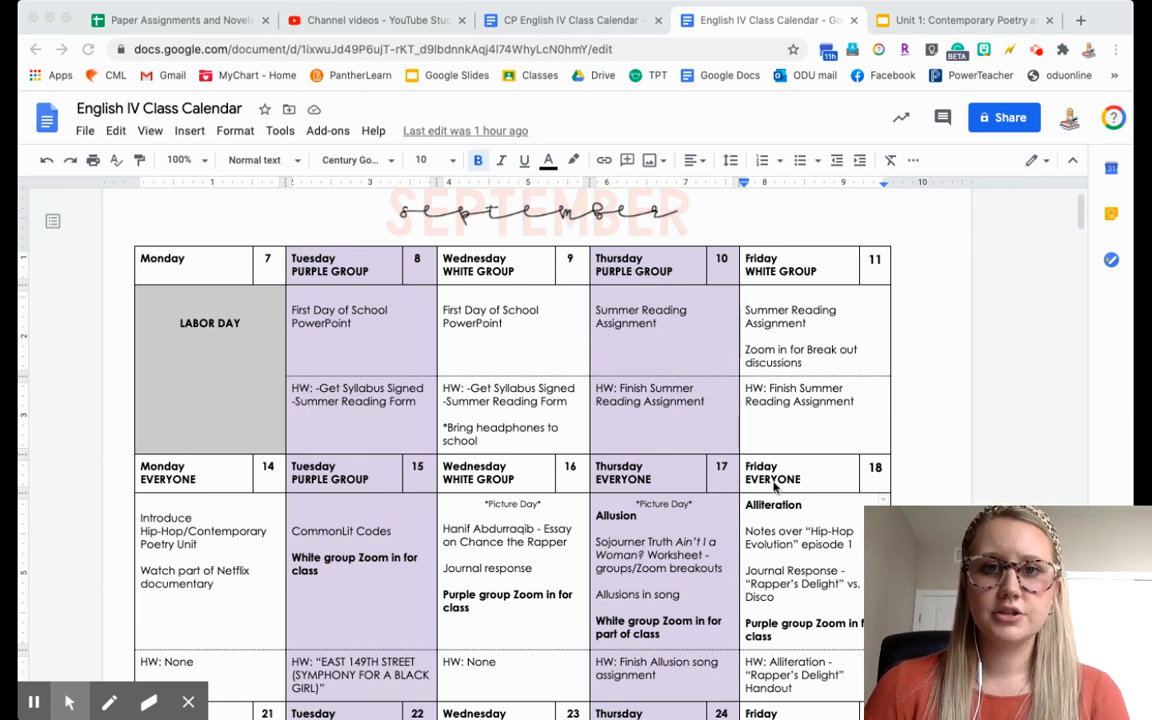
mouse_move(210, 590)
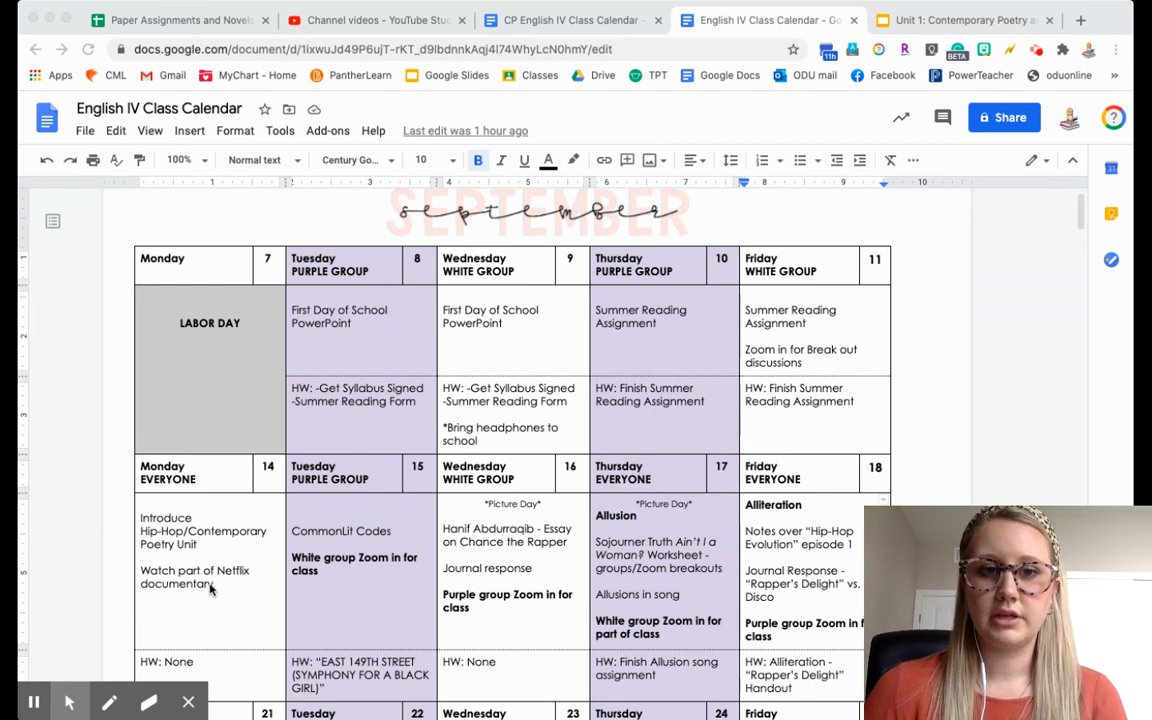
mouse_move(420, 600)
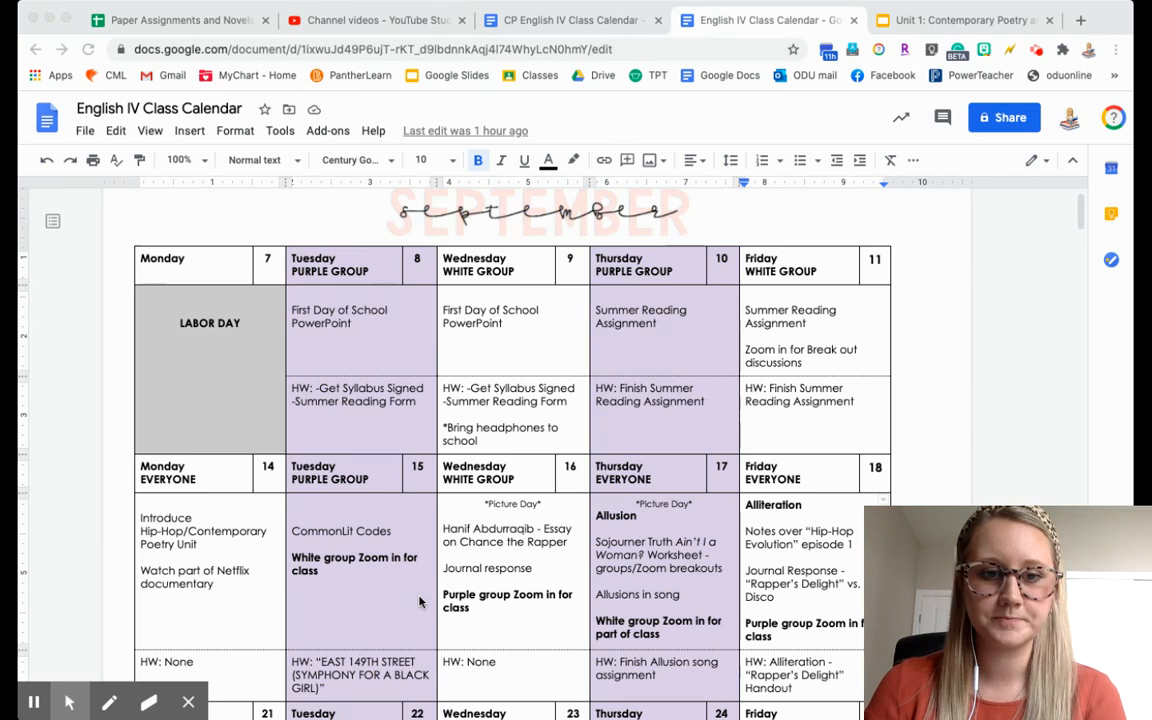
scroll(down, 3)
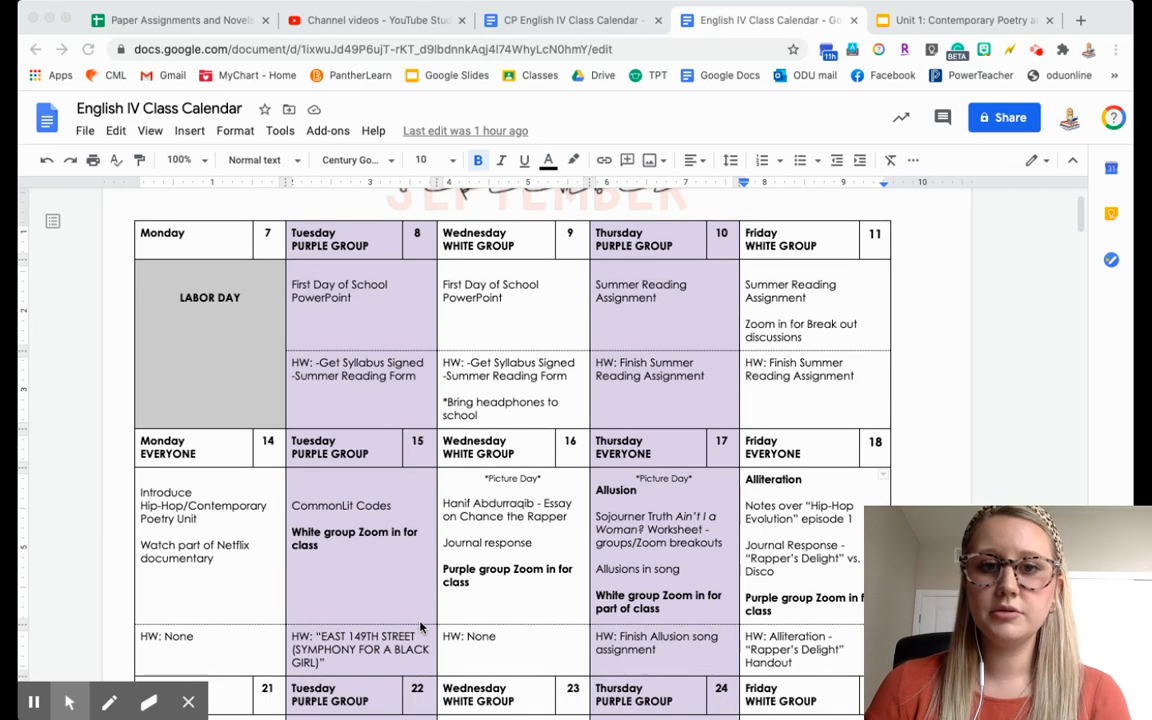